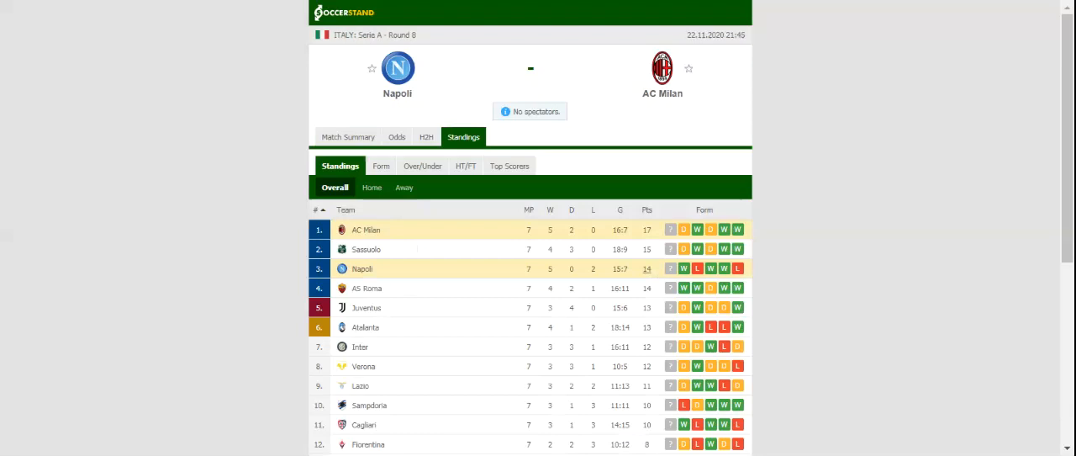
Switch the Napoli vs AC Milan page from Serie A standings to the H2H tab
left_click(434, 136)
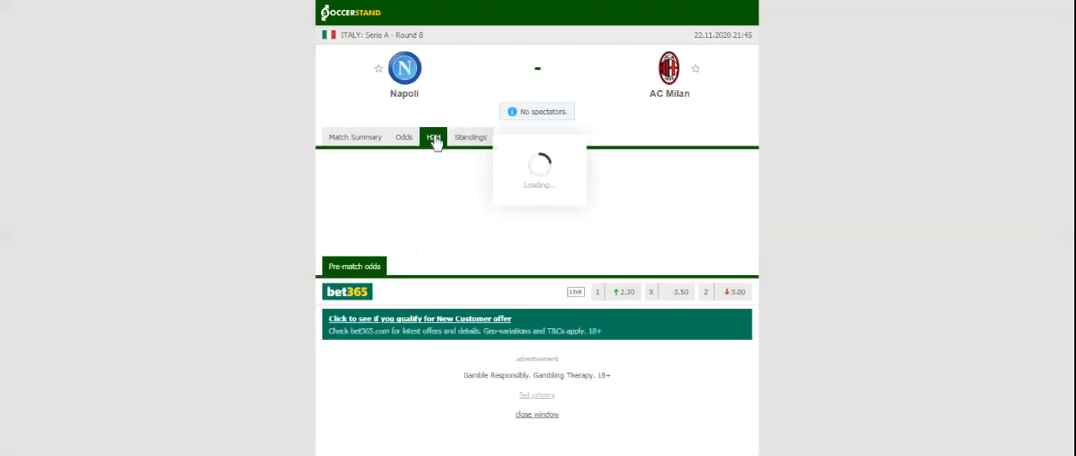
Reselect H2H to load Napoli's and AC Milan's last five Overall results
left_click(433, 136)
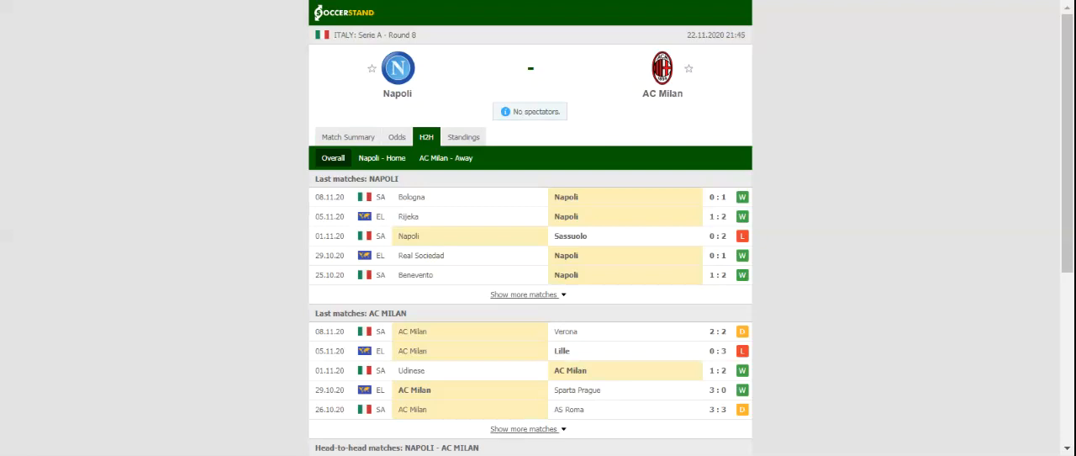
mouse_move(426, 31)
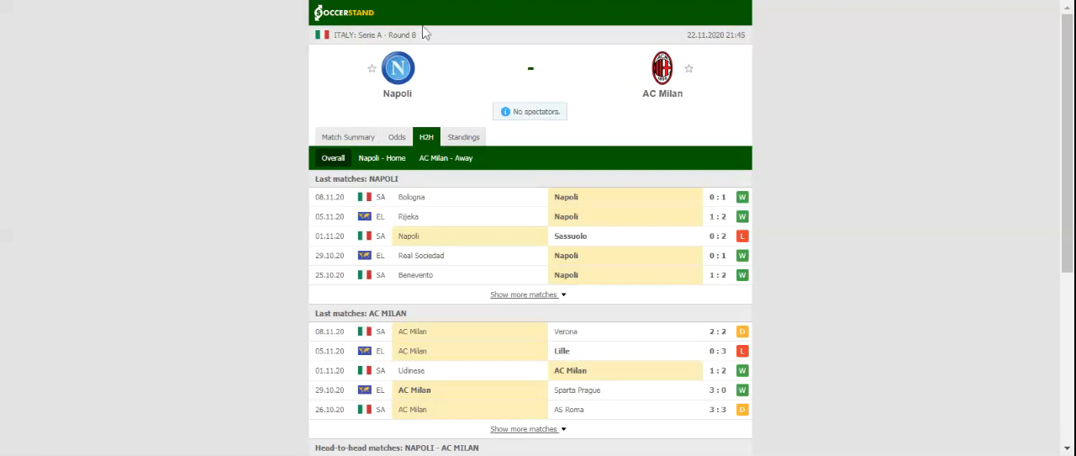